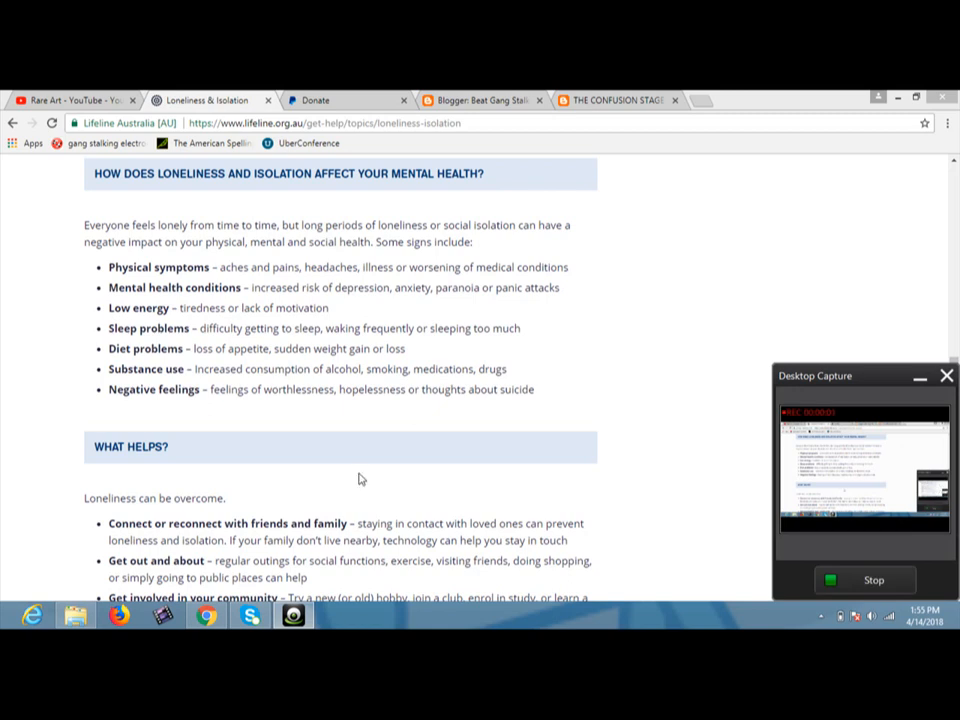
mouse_move(4, 324)
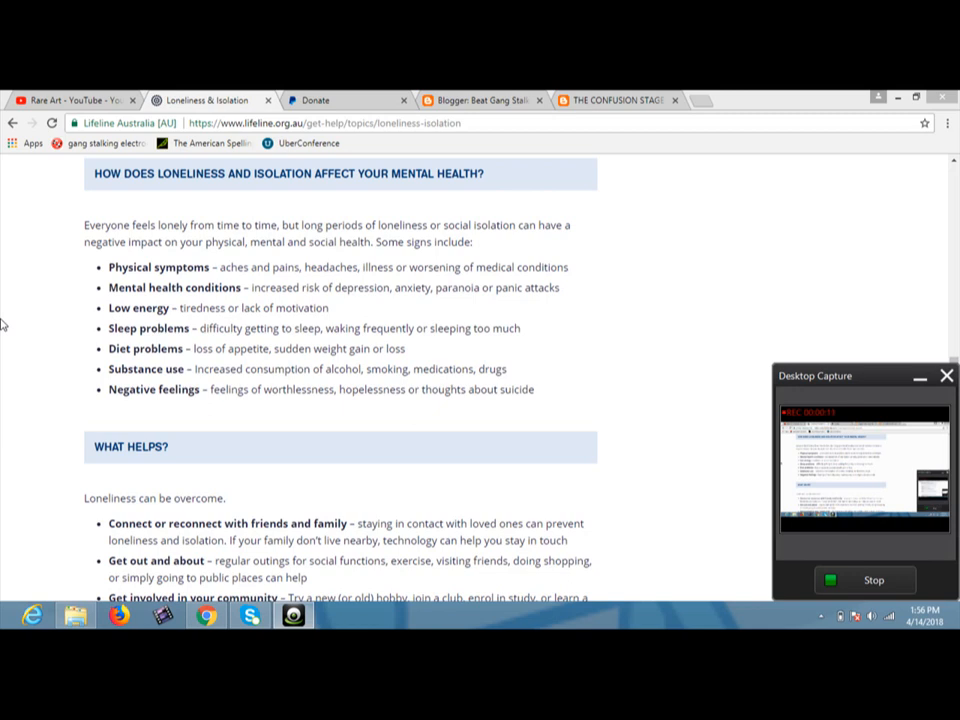
mouse_move(60, 248)
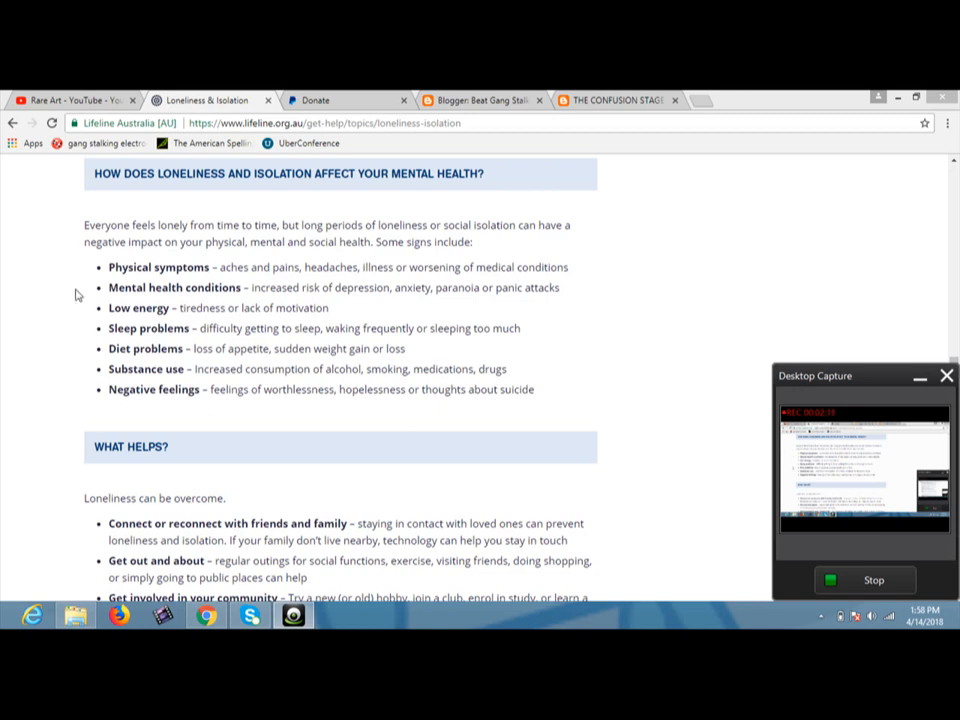
mouse_move(80, 276)
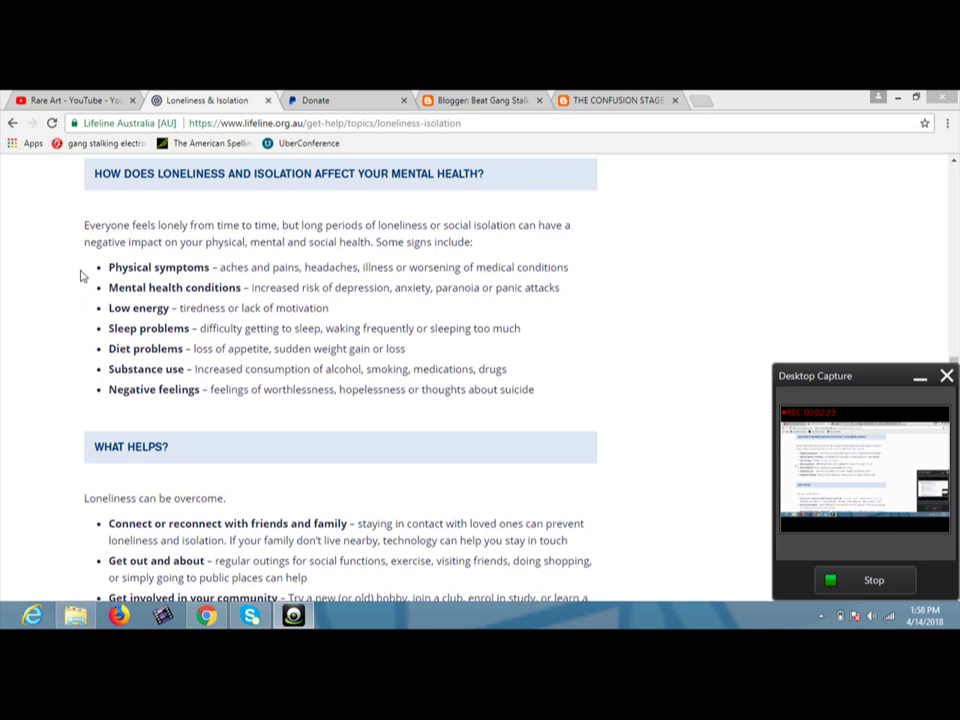
mouse_move(80, 376)
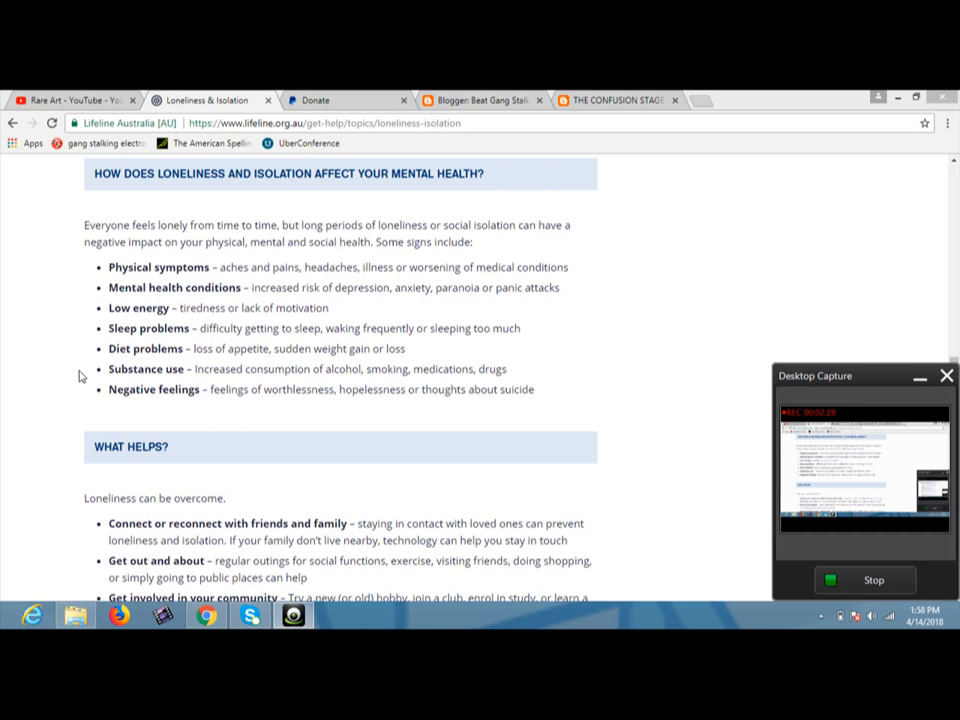
mouse_move(84, 364)
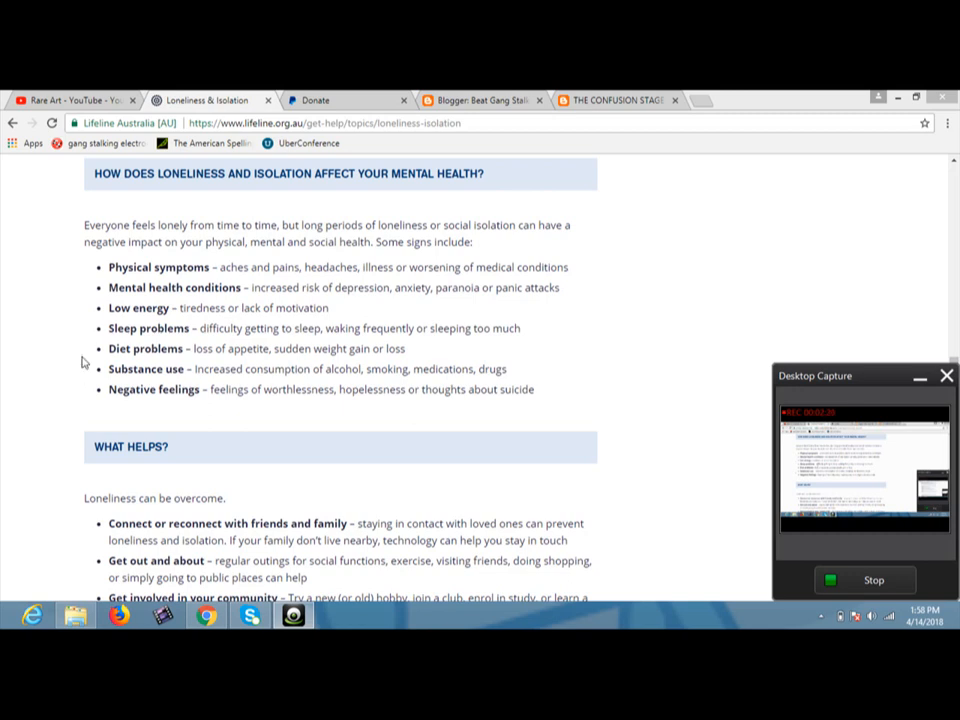
mouse_move(228, 320)
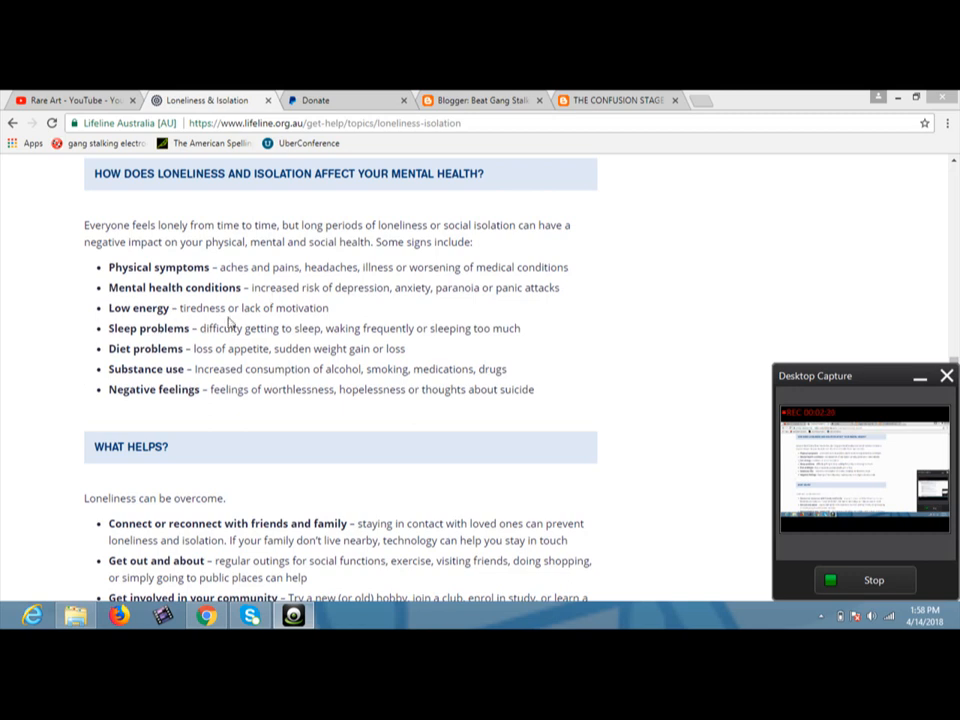
mouse_move(64, 312)
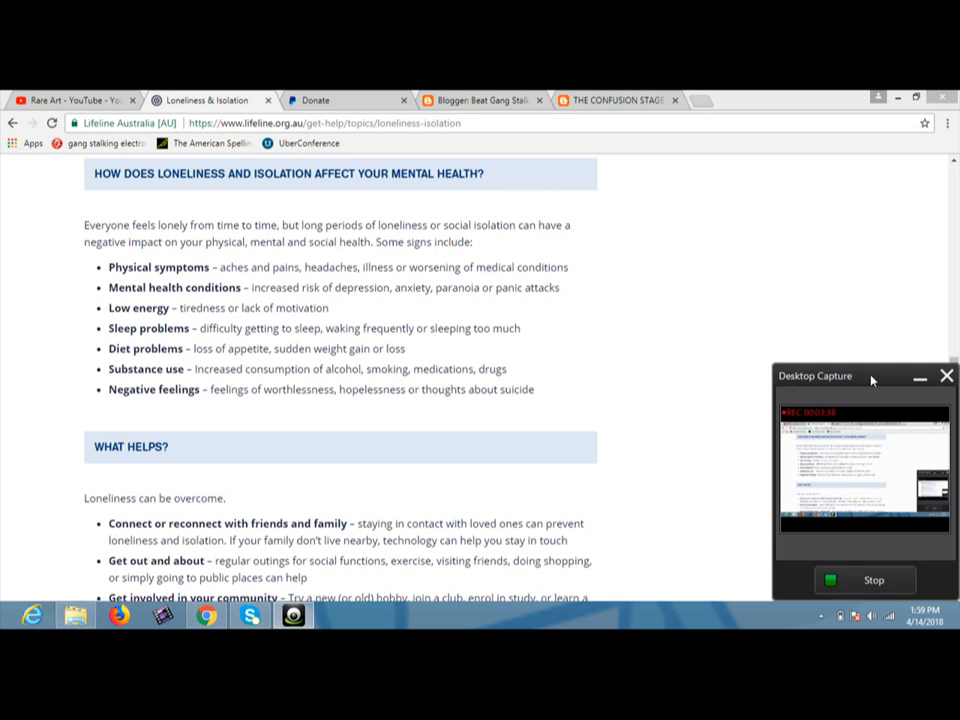
- Scroll the Lifeline loneliness page down to the 'What helps?' advice list
drag(816, 376, 694, 206)
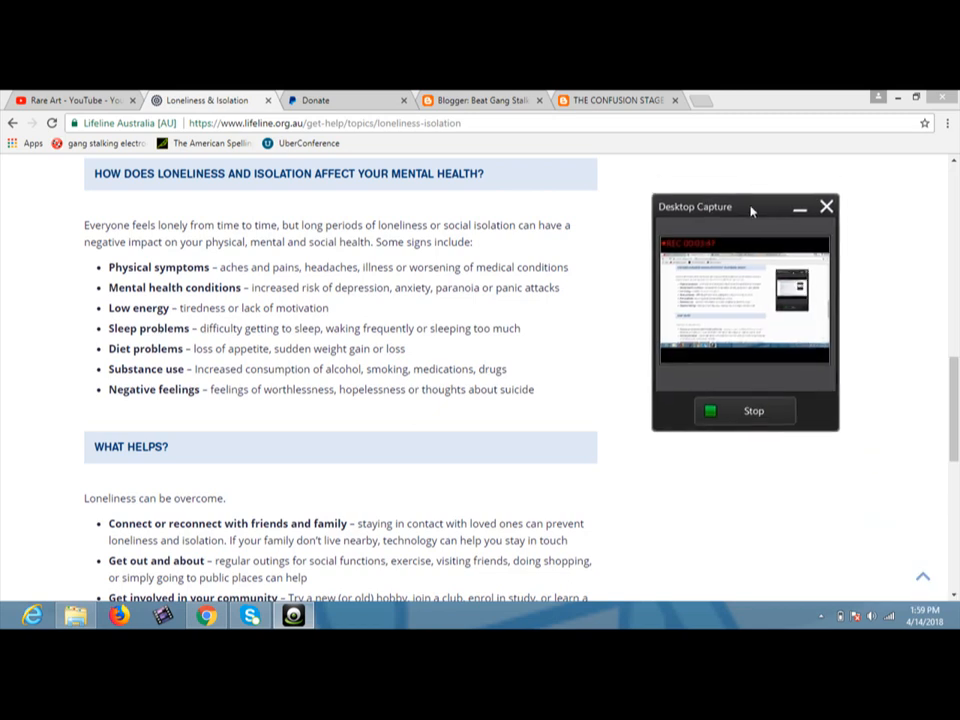
mouse_move(884, 280)
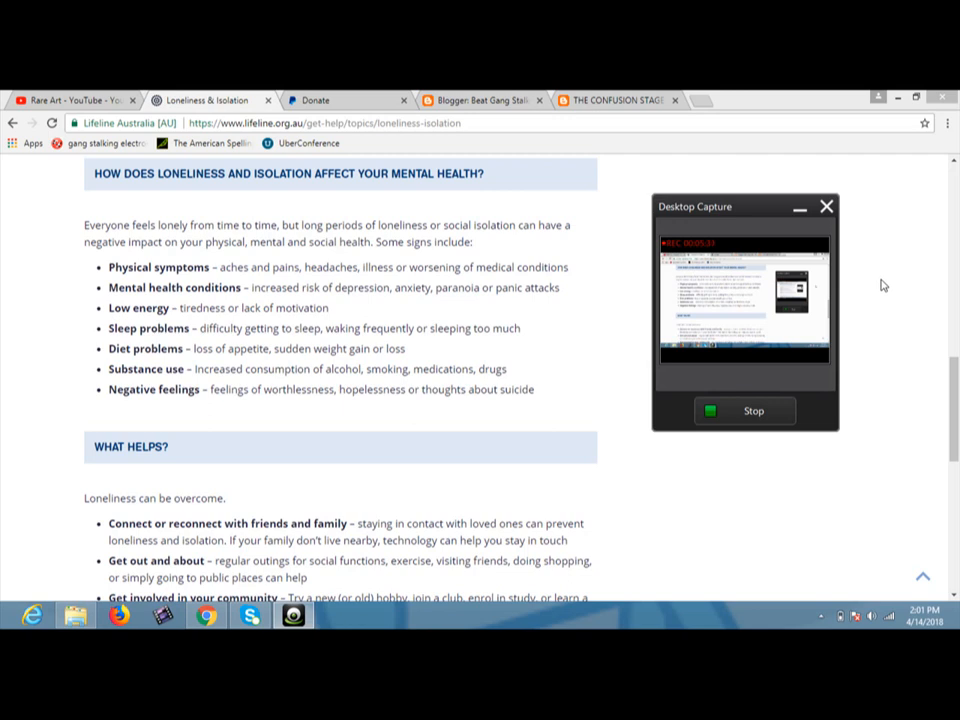
mouse_move(884, 360)
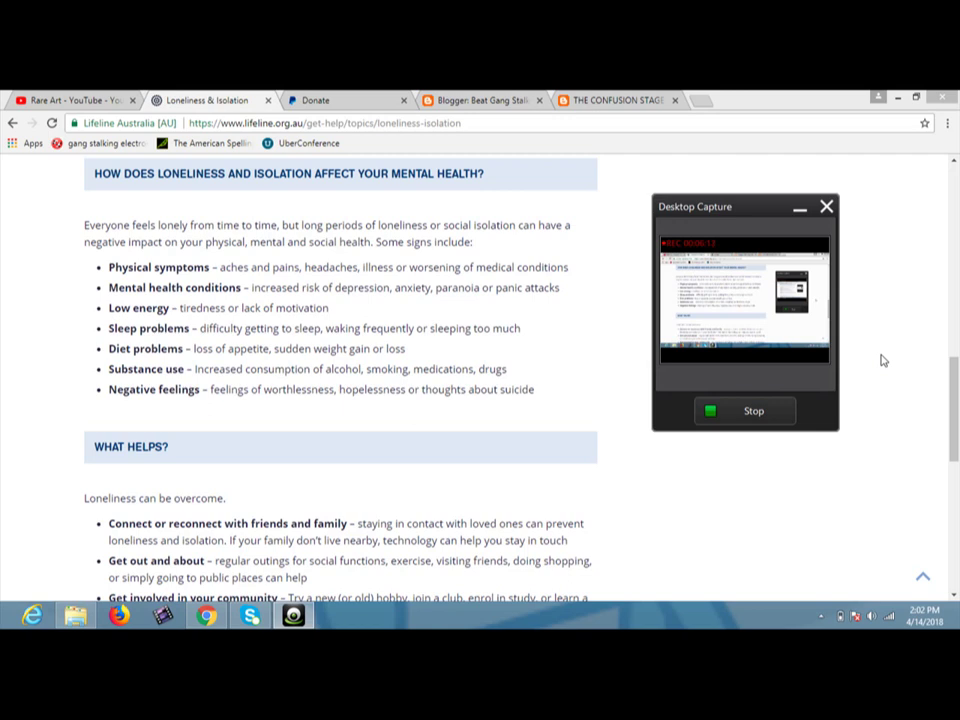
mouse_move(894, 390)
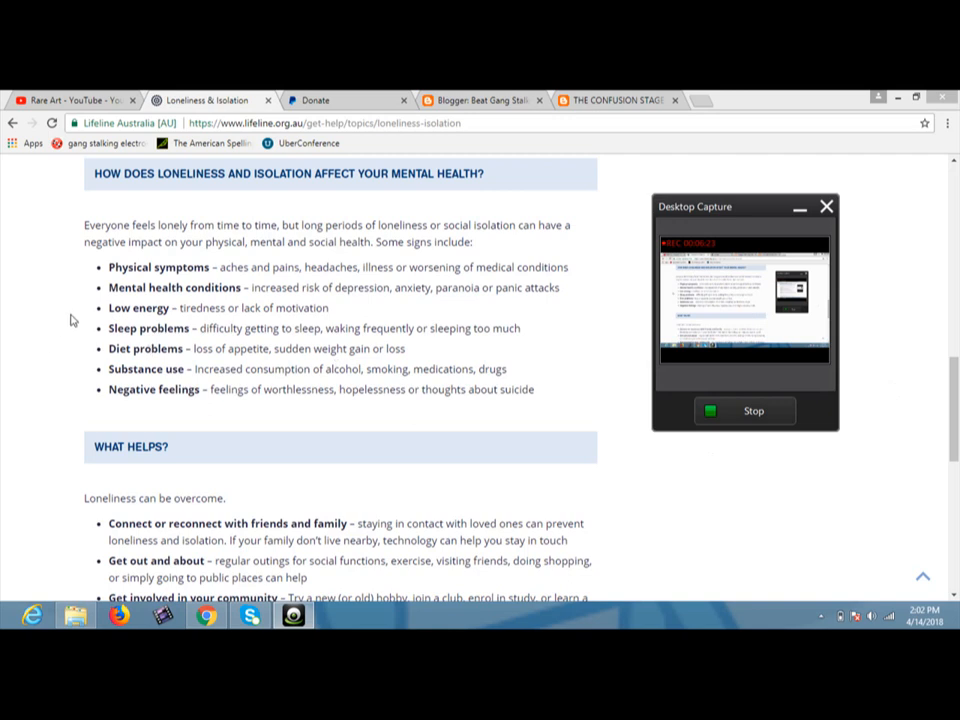
mouse_move(70, 332)
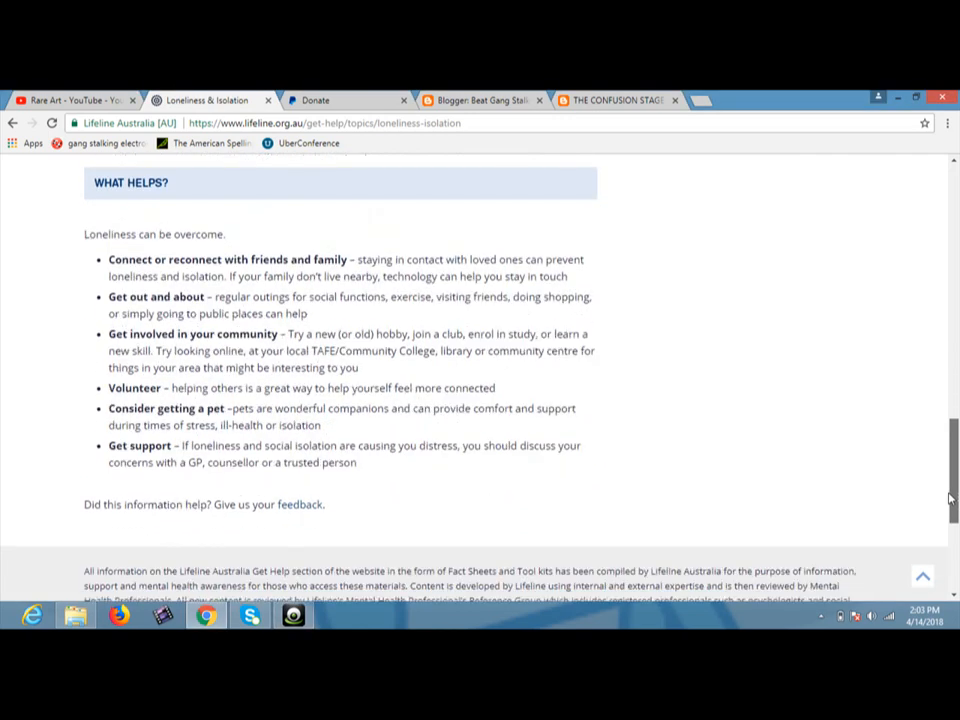
scroll(down, 3)
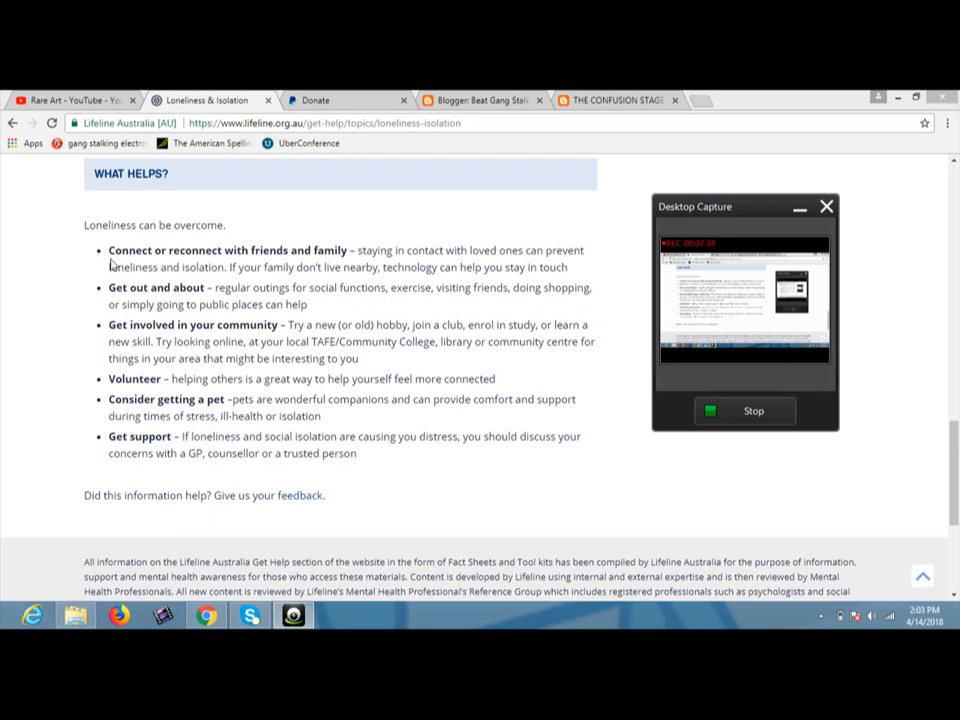
mouse_move(72, 258)
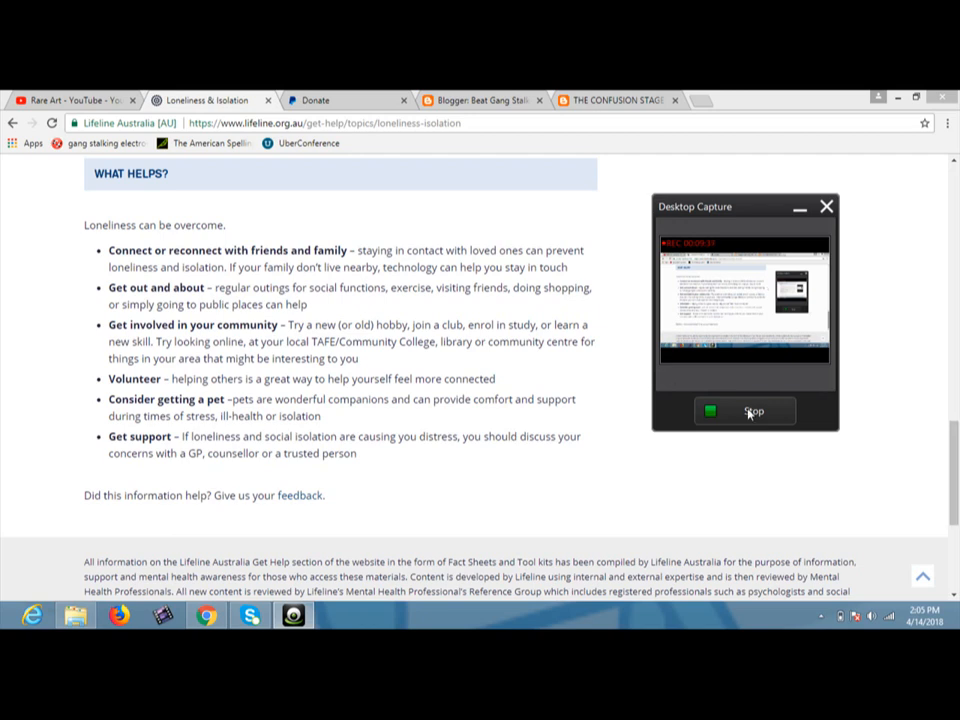
mouse_move(88, 342)
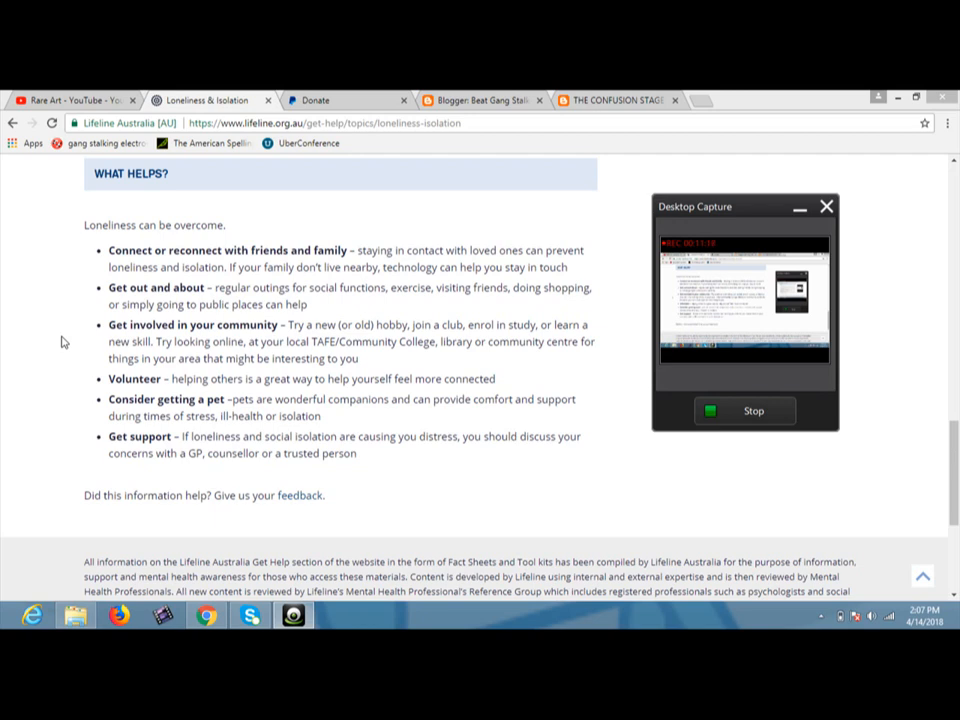
mouse_move(84, 348)
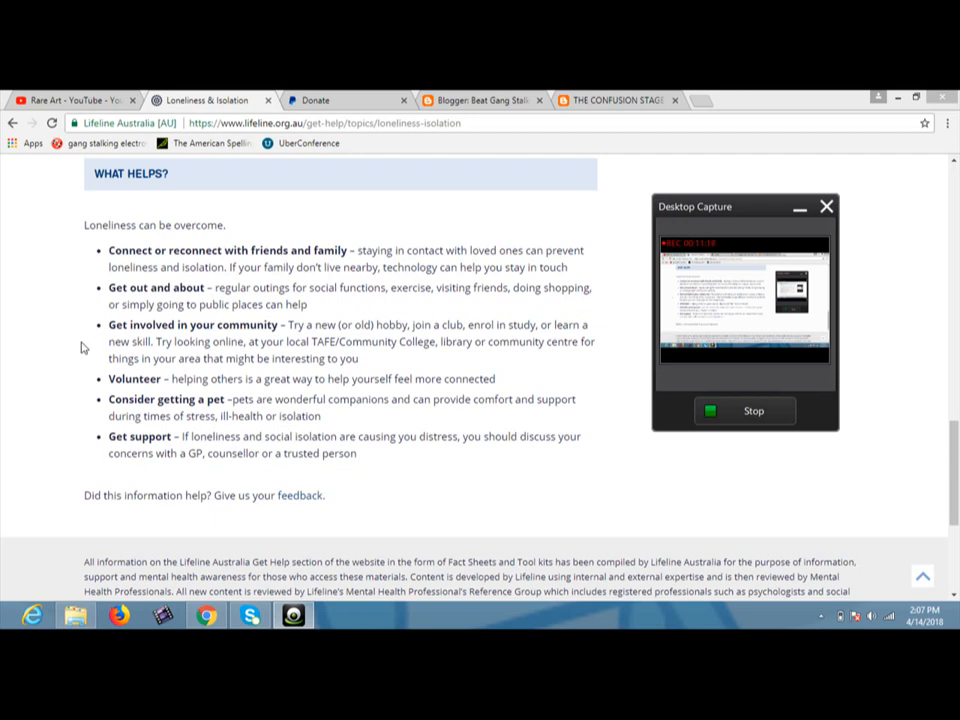
mouse_move(20, 326)
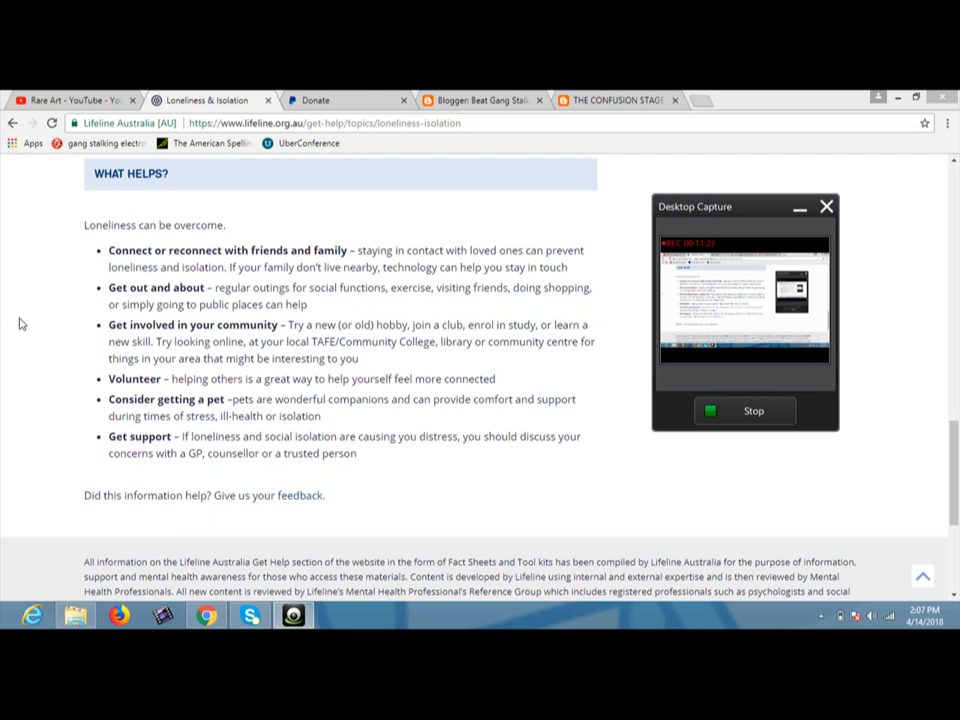
mouse_move(20, 352)
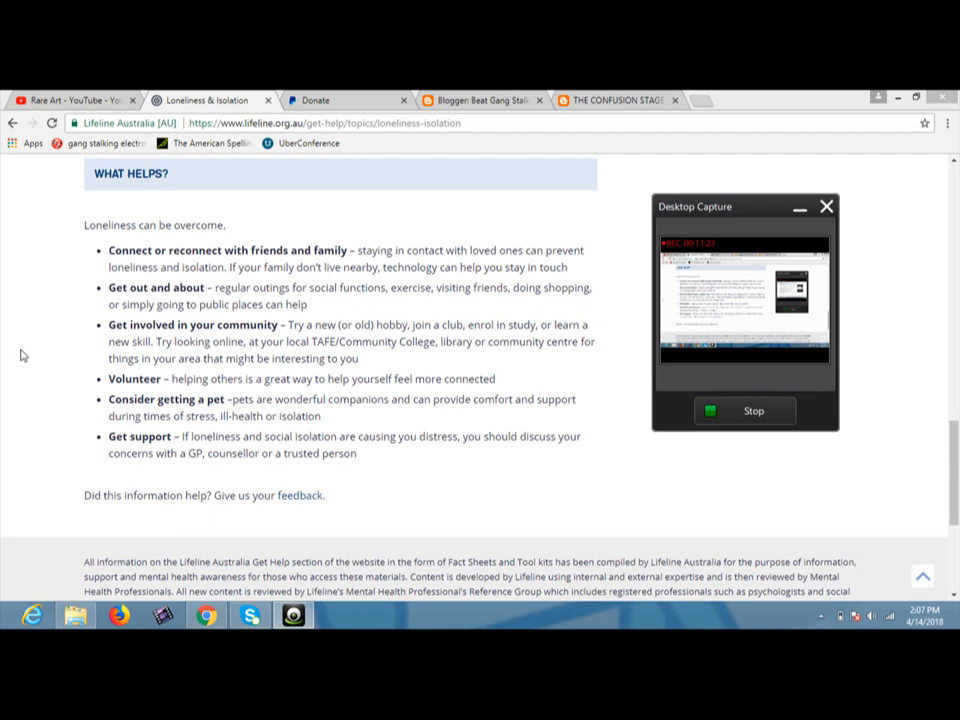
mouse_move(38, 360)
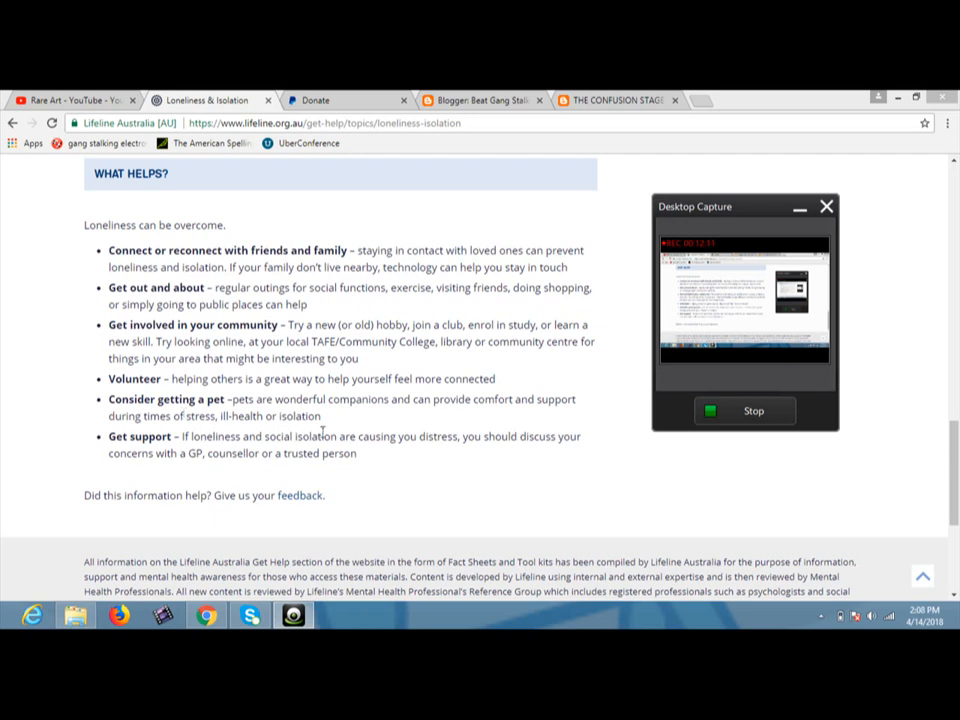
mouse_move(608, 478)
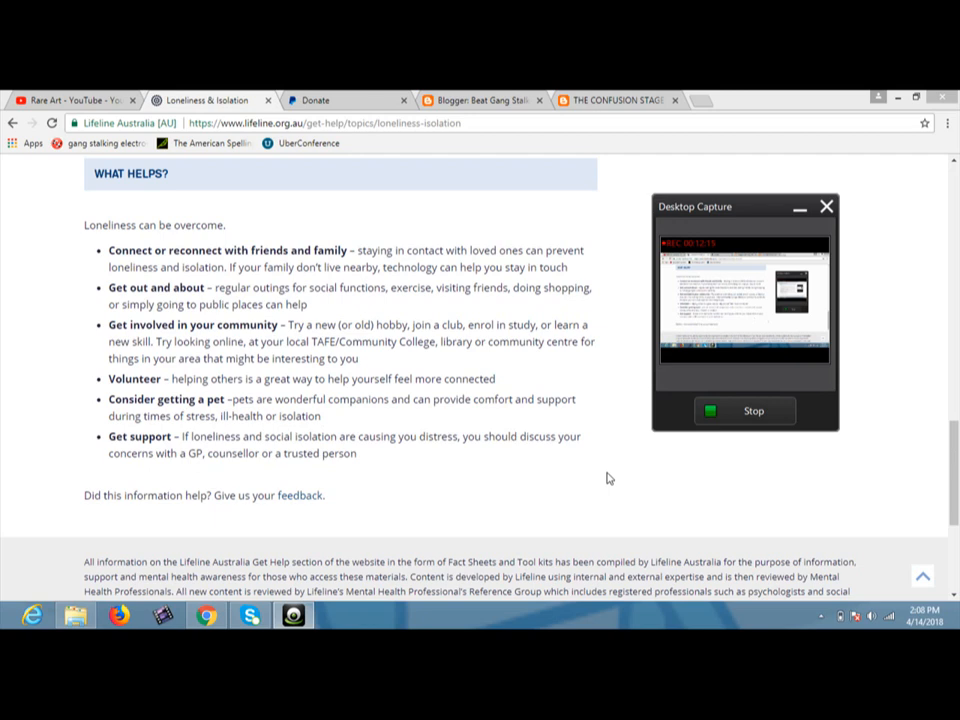
click(828, 204)
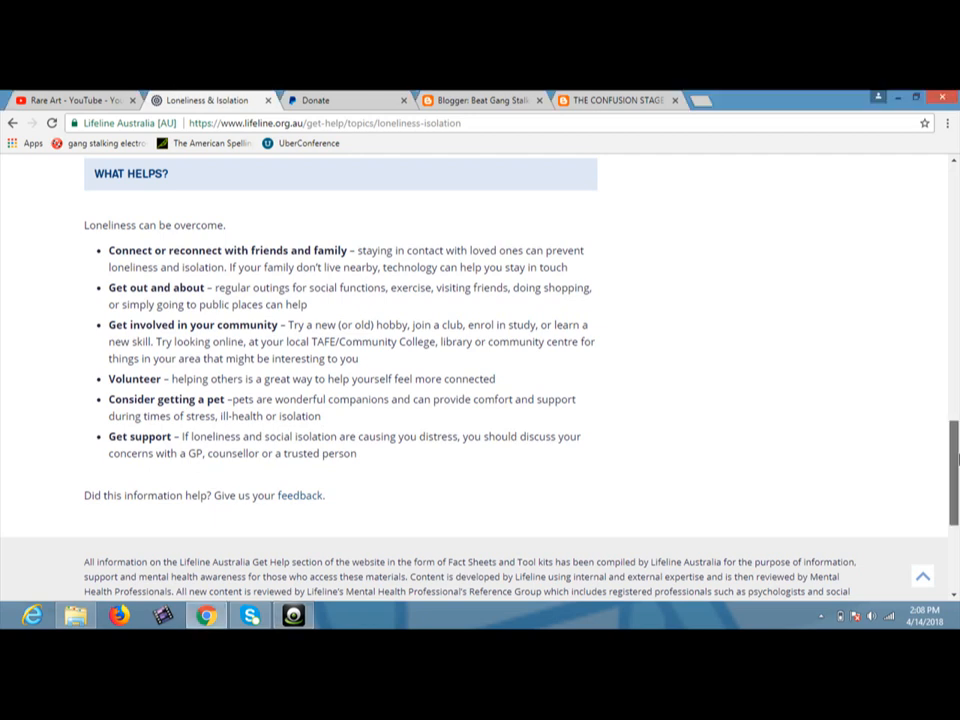
scroll(down, 3)
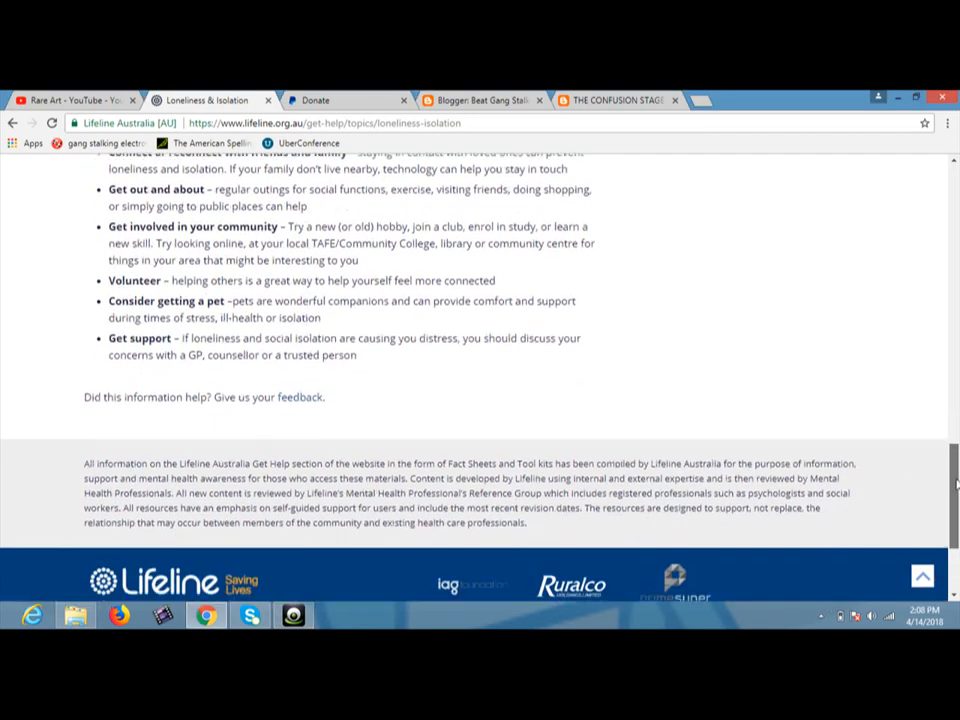
scroll(down, 3)
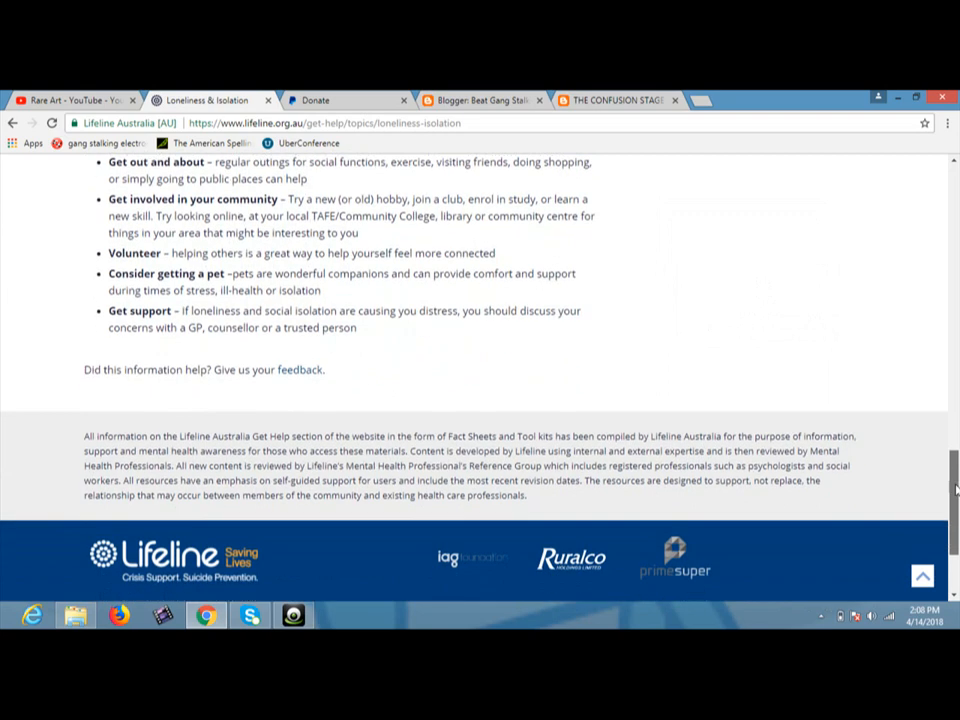
scroll(down, 3)
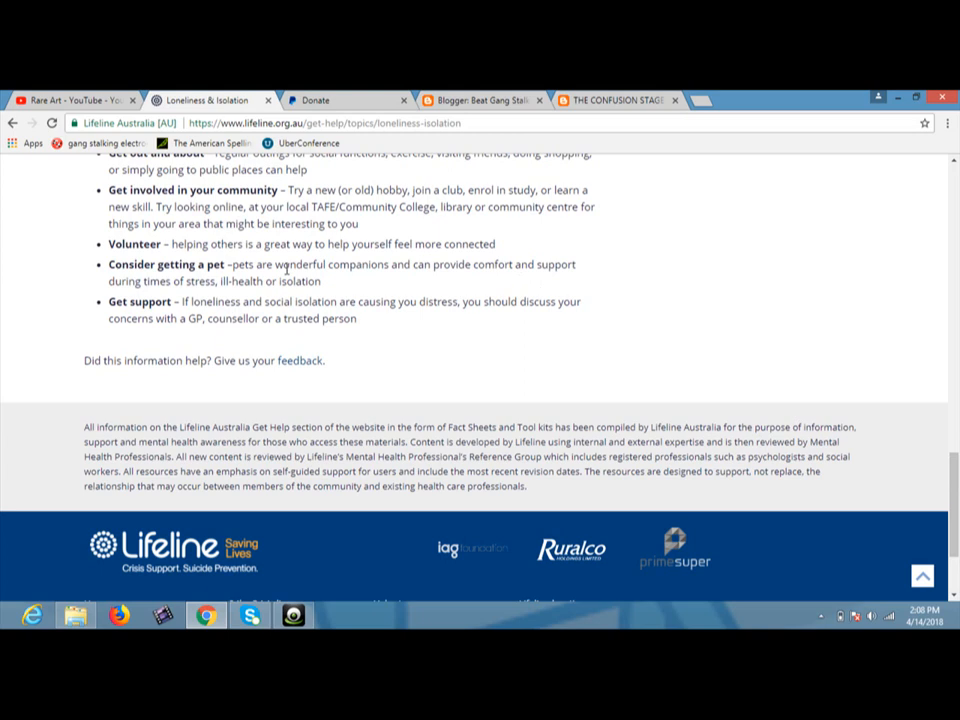
mouse_move(380, 348)
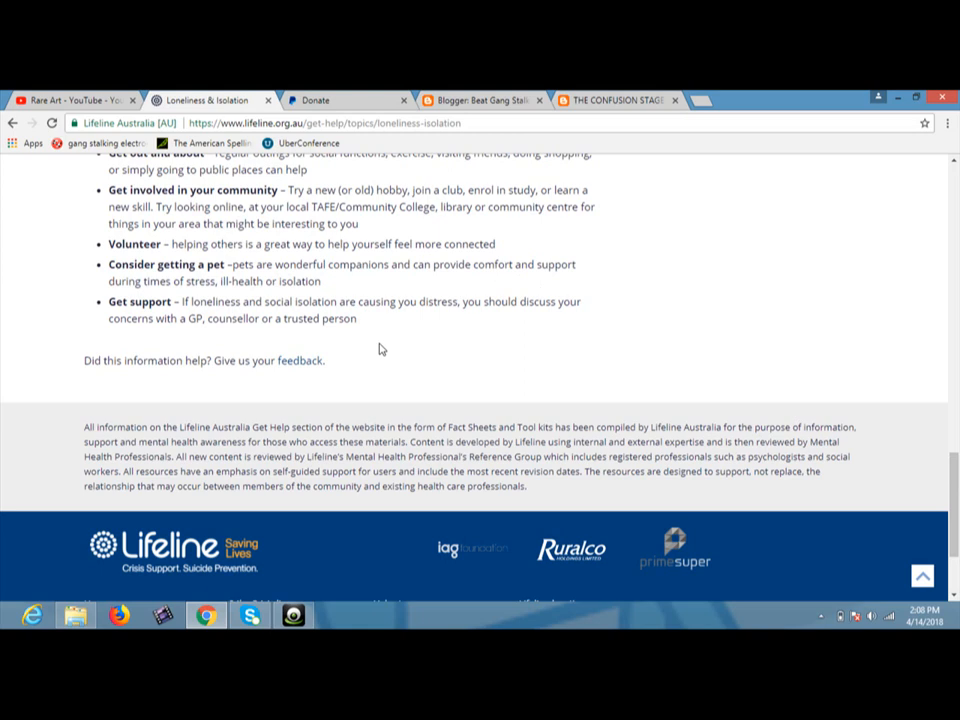
click(296, 616)
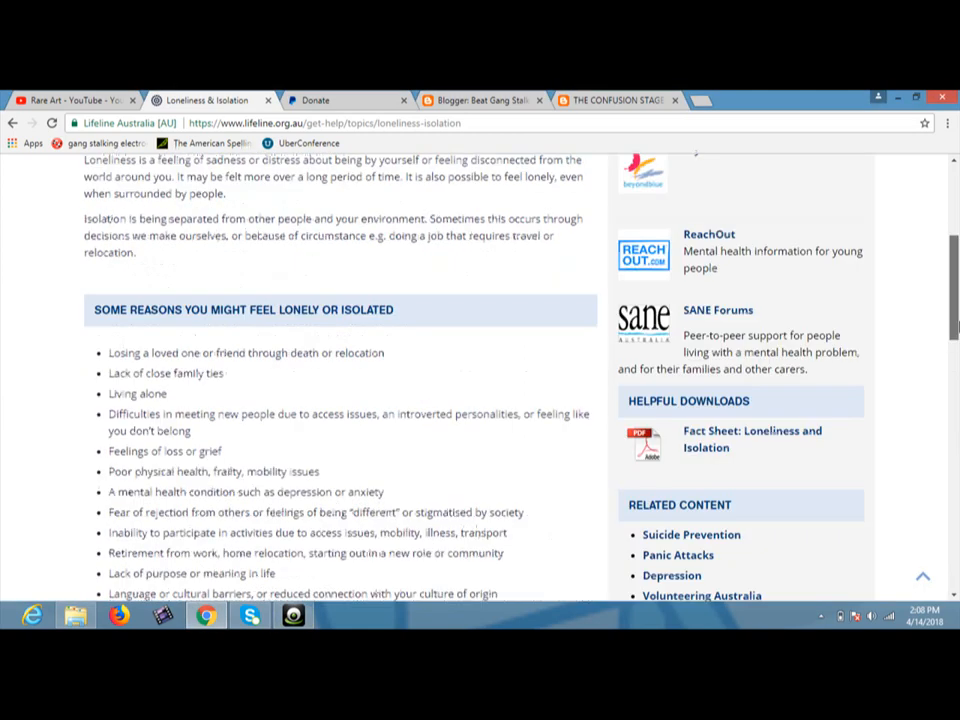
- Scroll the page to the 'Some reasons you might feel lonely or isolated' list
scroll(down, 3)
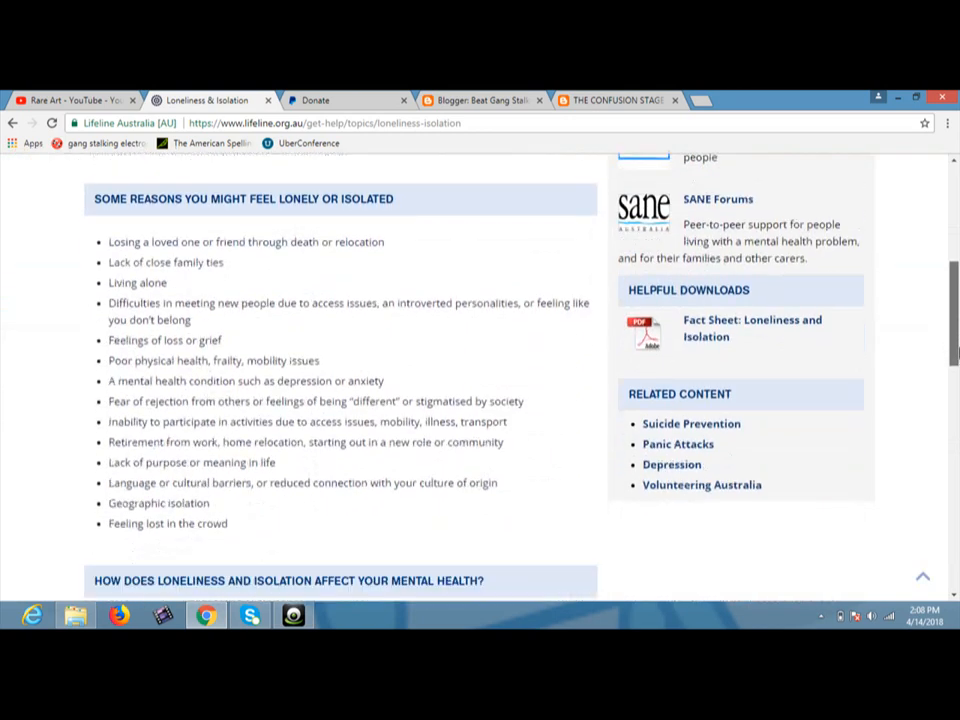
scroll(down, 3)
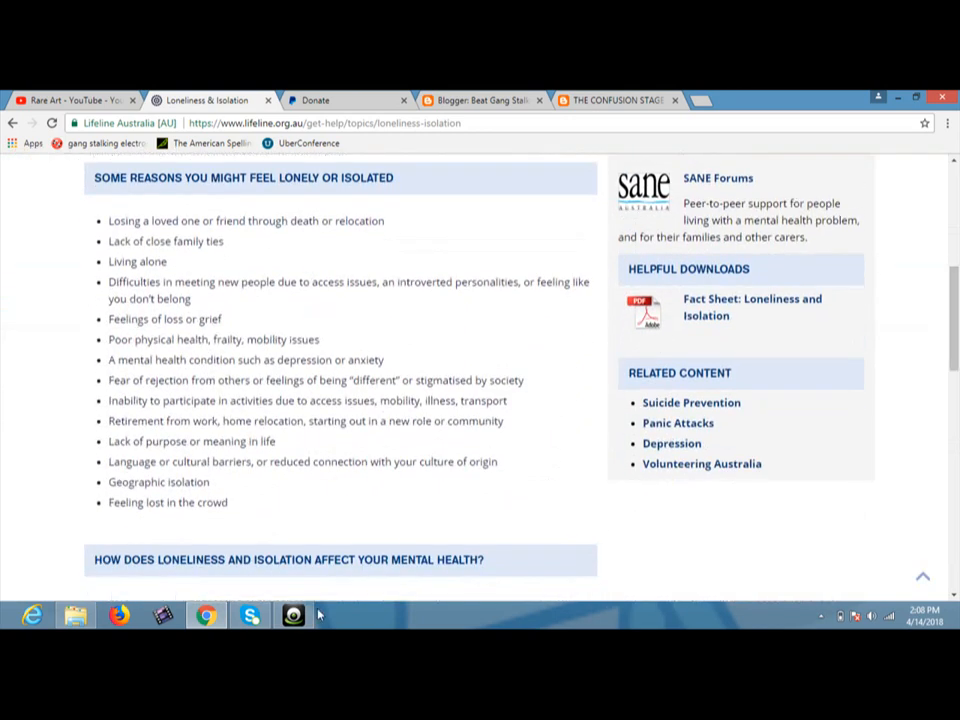
click(292, 616)
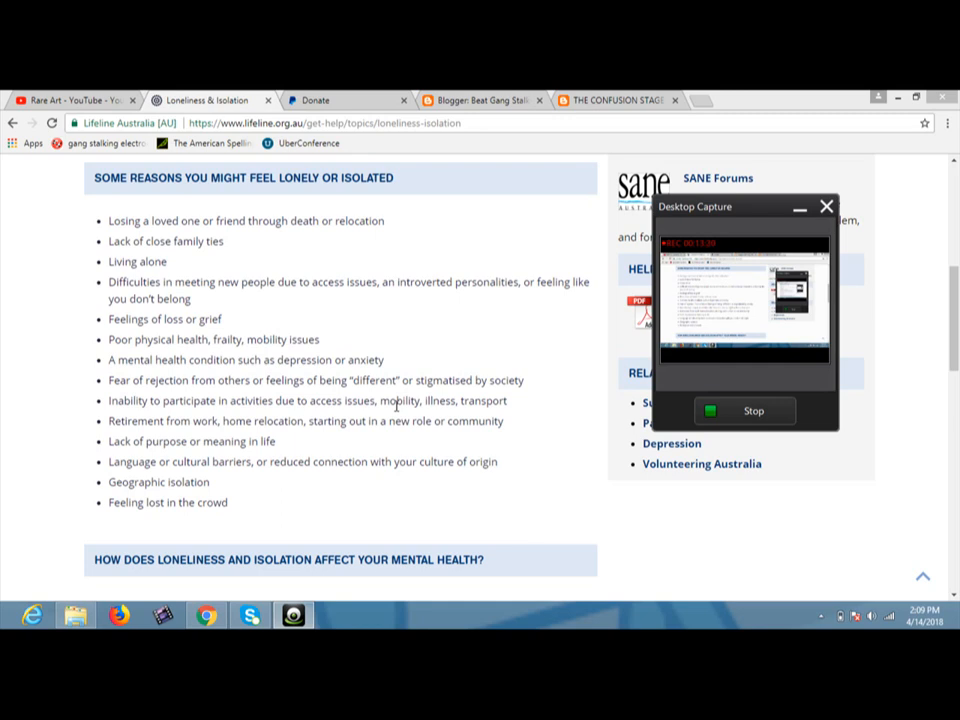
mouse_move(908, 510)
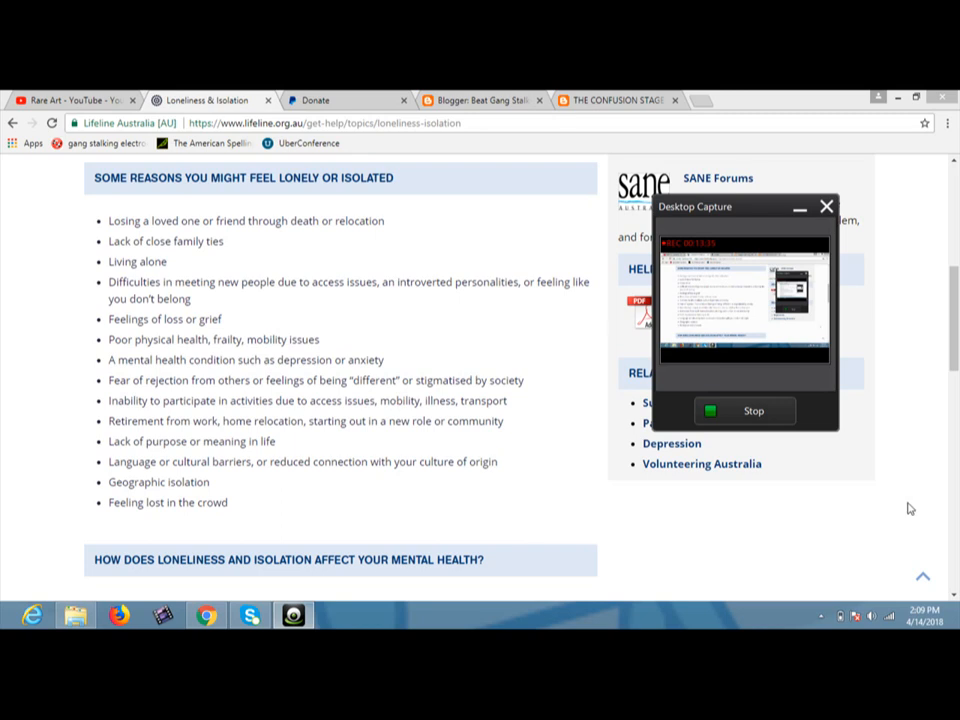